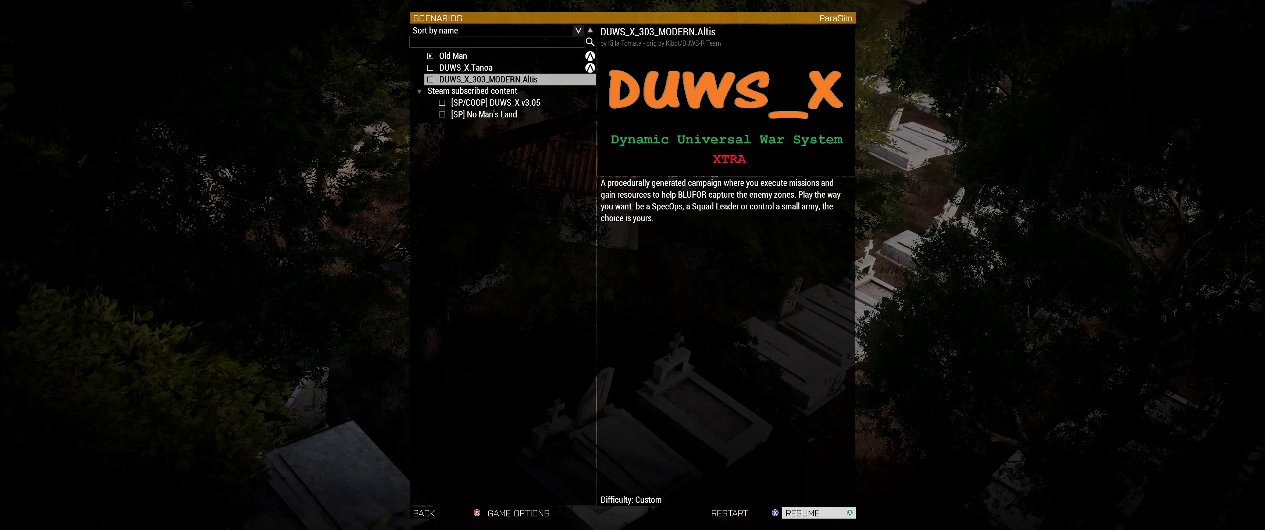
mouse_move(952, 304)
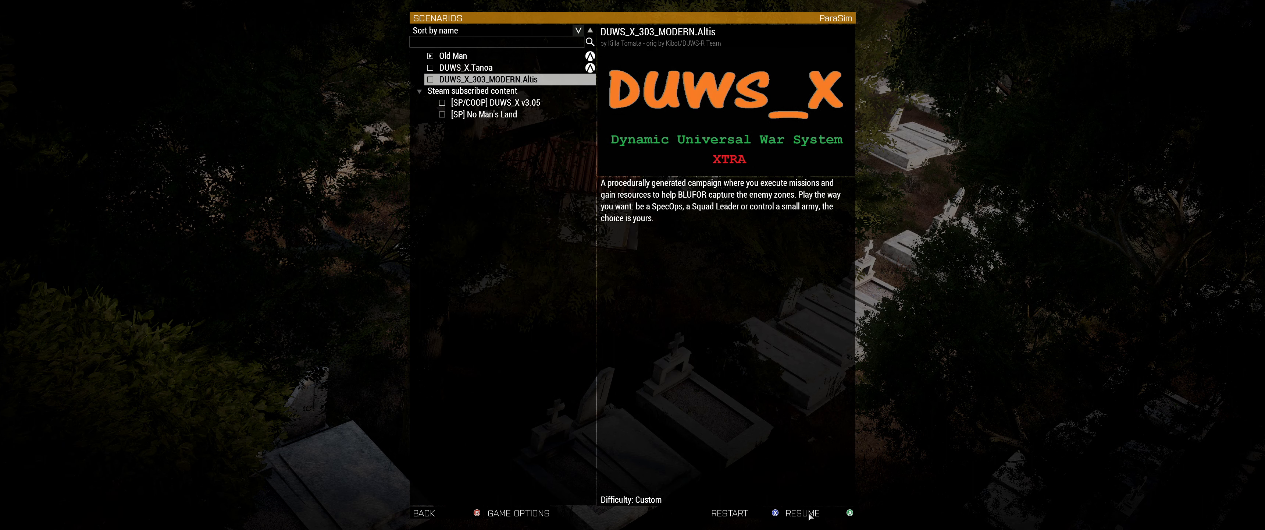
Resume the paused scenario at the airfield base and bring up the map.
left_click(802, 512)
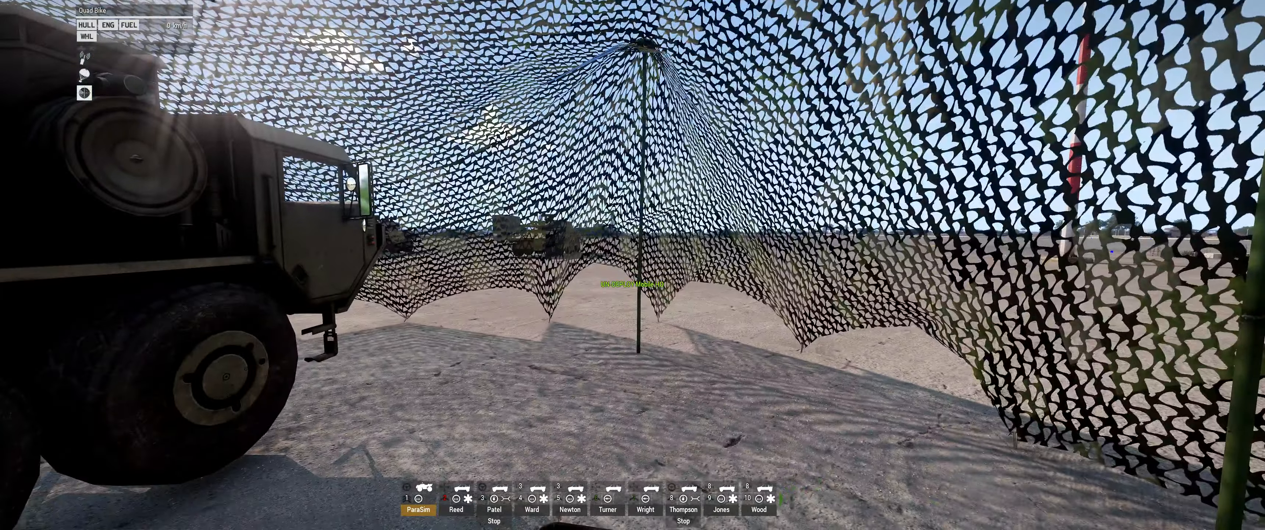
key("M")
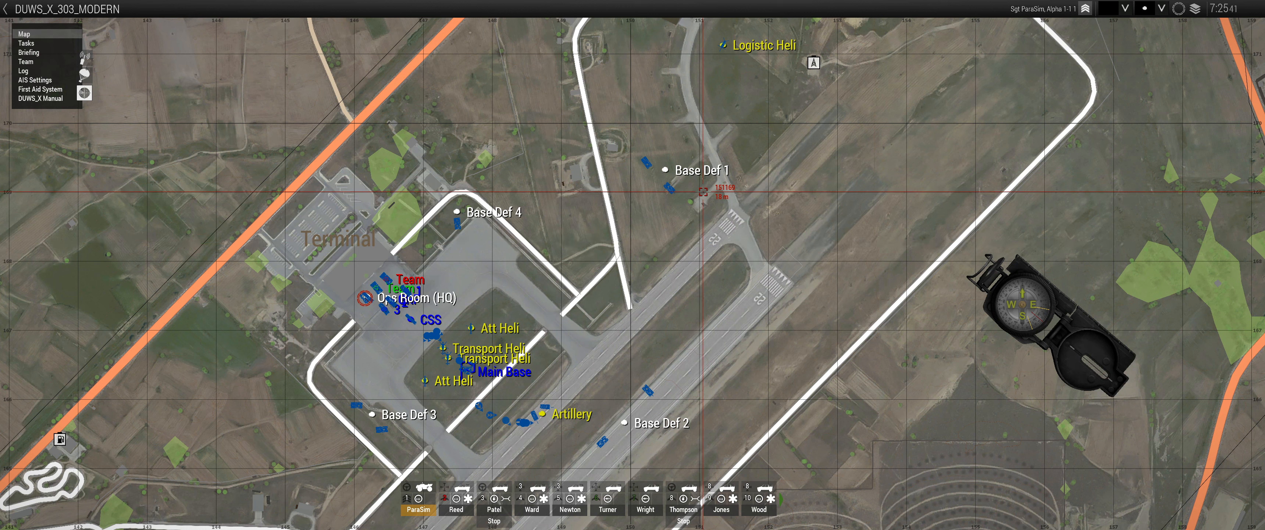
scroll("down", 3)
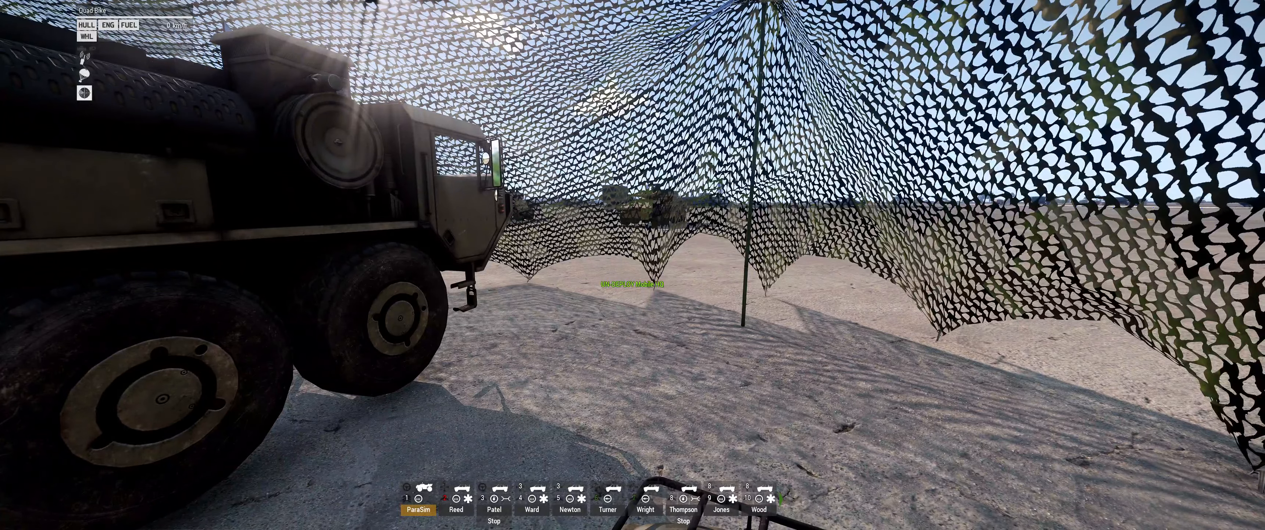
Close the map and tour the base on foot, ending under the camouflage net.
key("M")
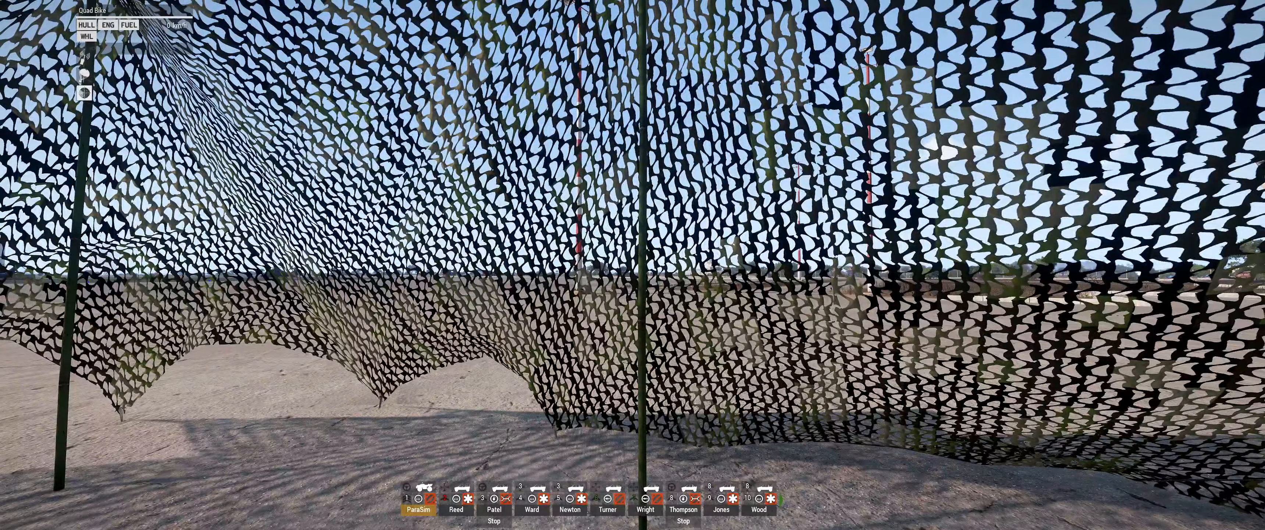
Show the base layout on the map: Ops Room (HQ), CSS, Team, helicopter and Main Base markers.
key("M")
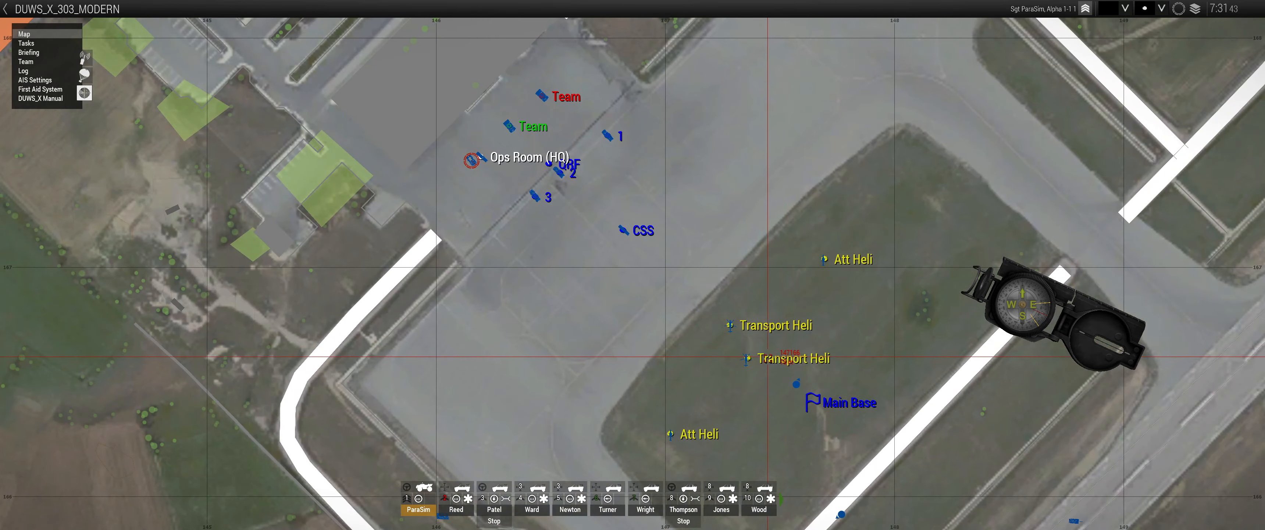
left_click(787, 375)
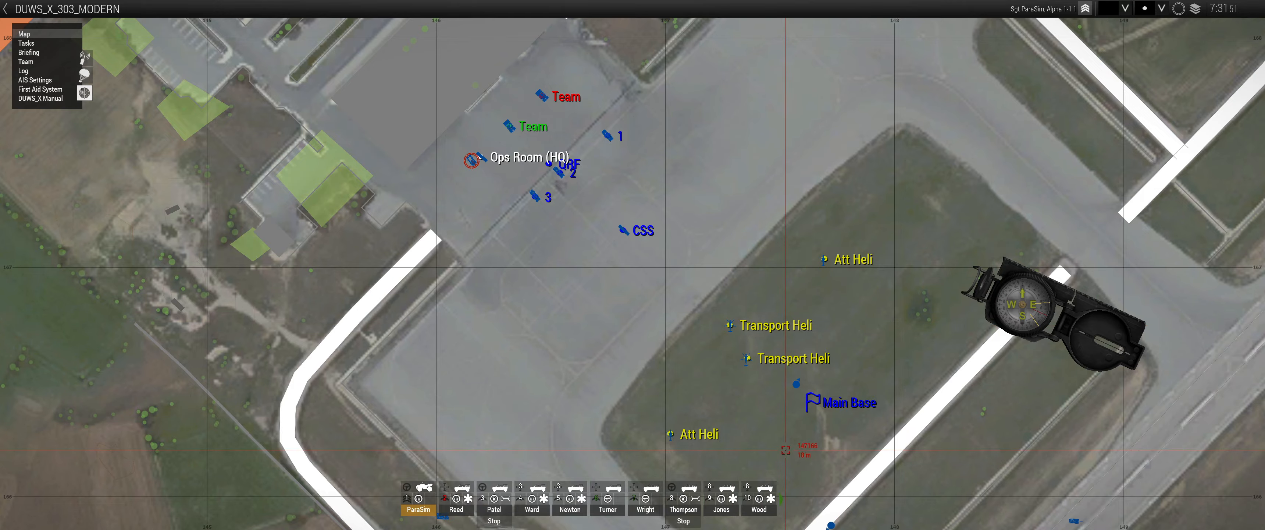
Zoom the map out to the whole airfield between Gravia and Telos with Base Def, Reserves and Logistic Heli.
scroll("down", 3)
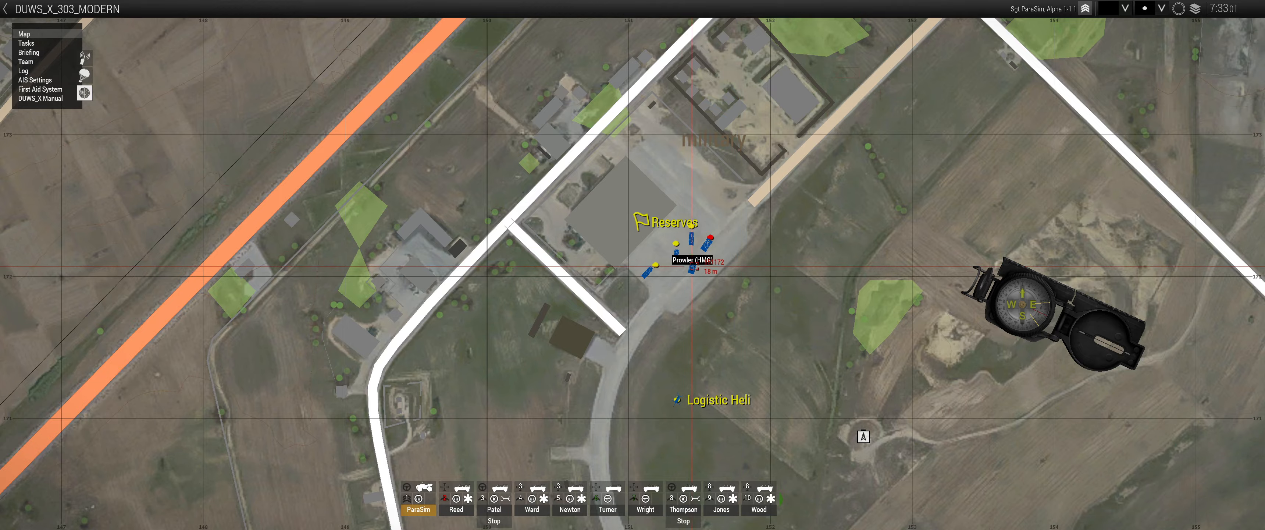
scroll("down", 3)
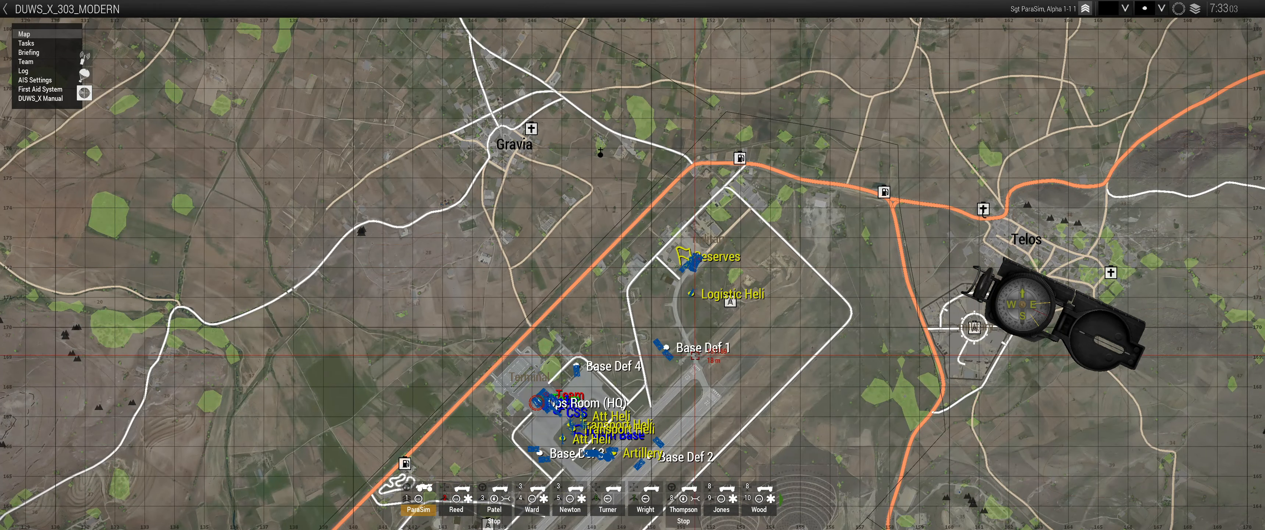